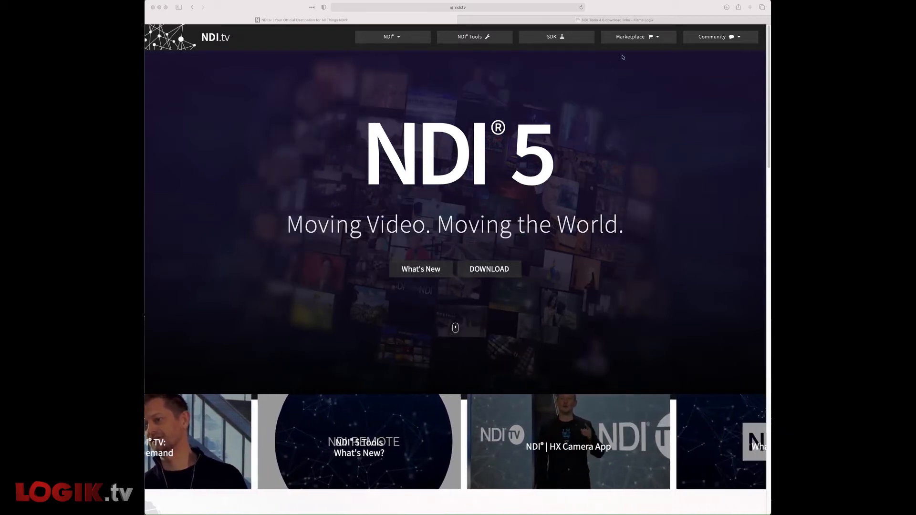
Step: Switch to the forum.logik.tv tab showing the NDI Tools 4.6 download links post
left_click(614, 19)
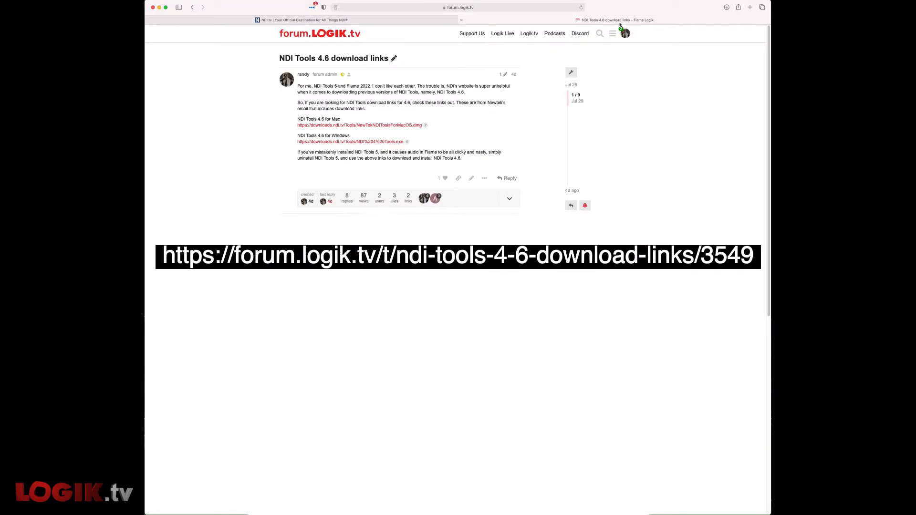
mouse_move(518, 104)
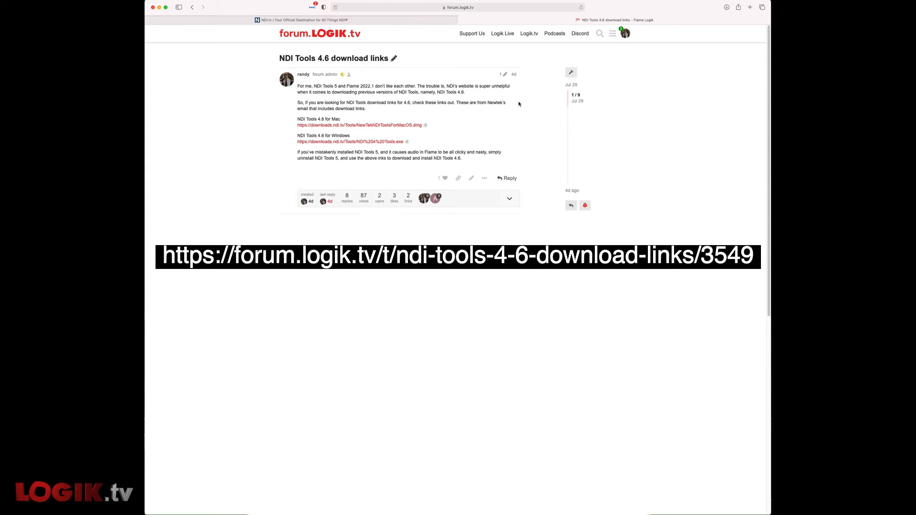
mouse_move(453, 127)
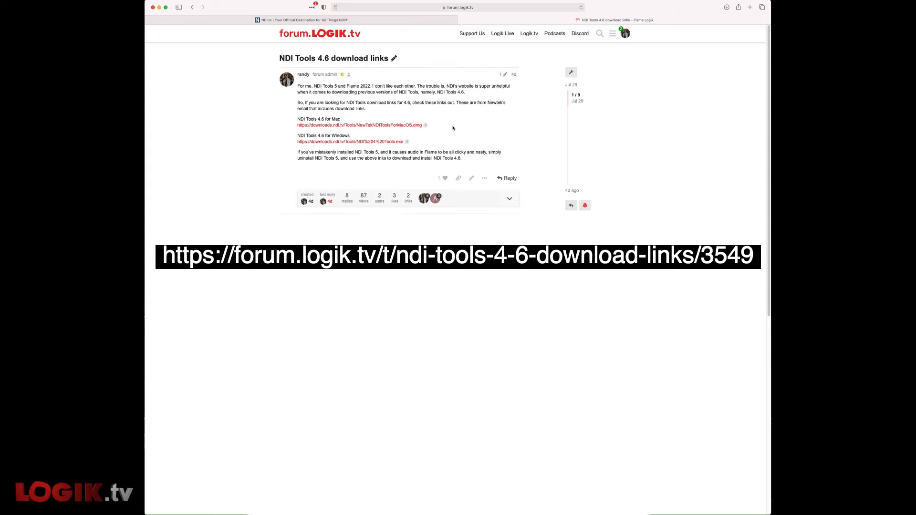
mouse_move(393, 114)
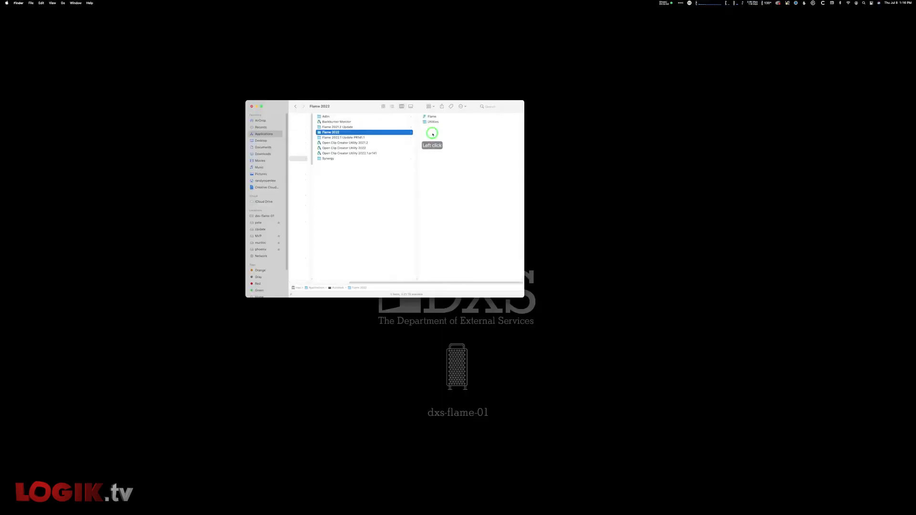
Step: Launch Flame Setup from the Flame 2022 Utilities folder
left_click(432, 122)
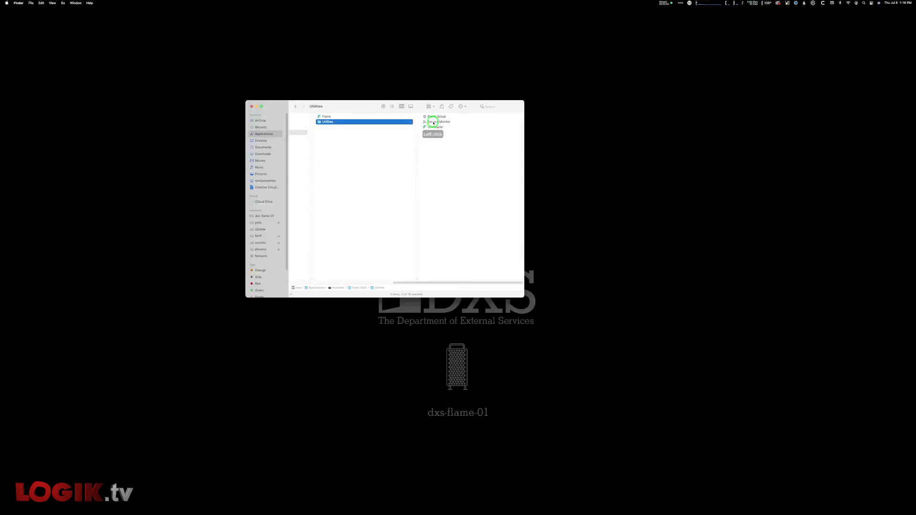
left_click(380, 117)
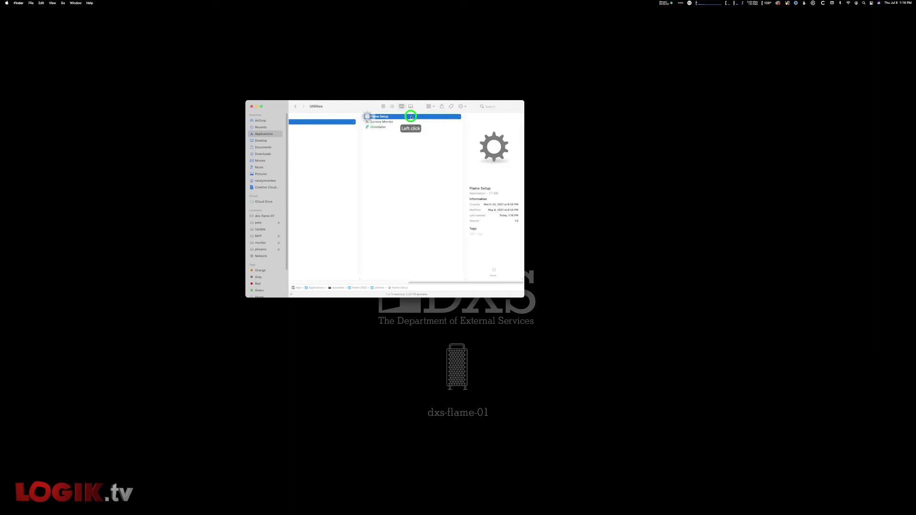
double_click(380, 115)
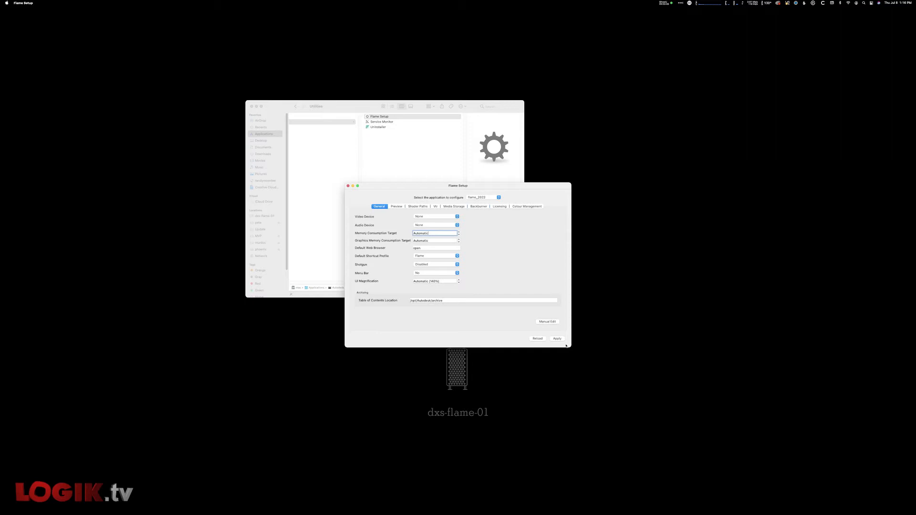
Step: Set Video Device and Audio Device to NDI on the General tab and apply
left_click(556, 339)
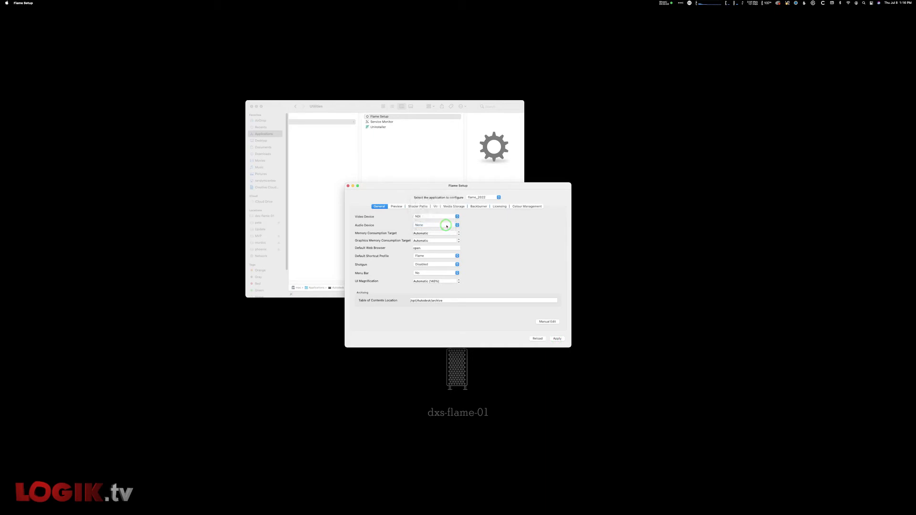
left_click(435, 224)
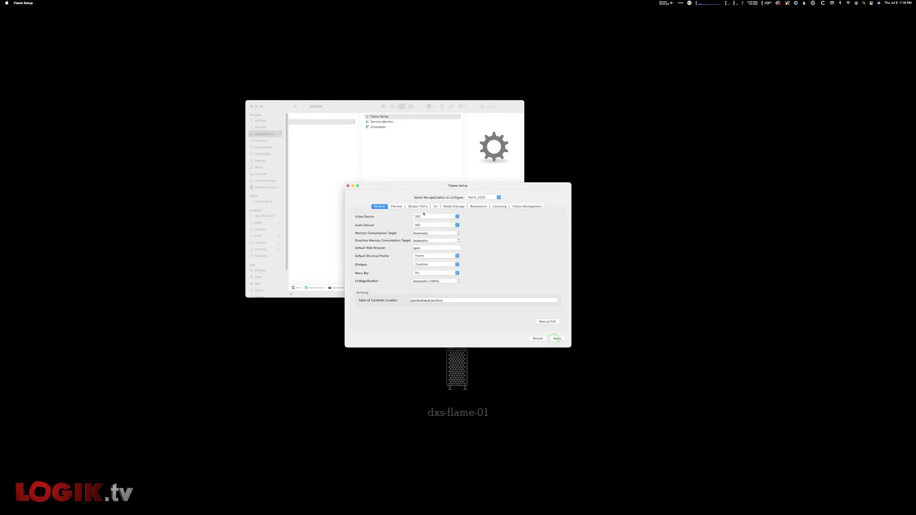
left_click(396, 206)
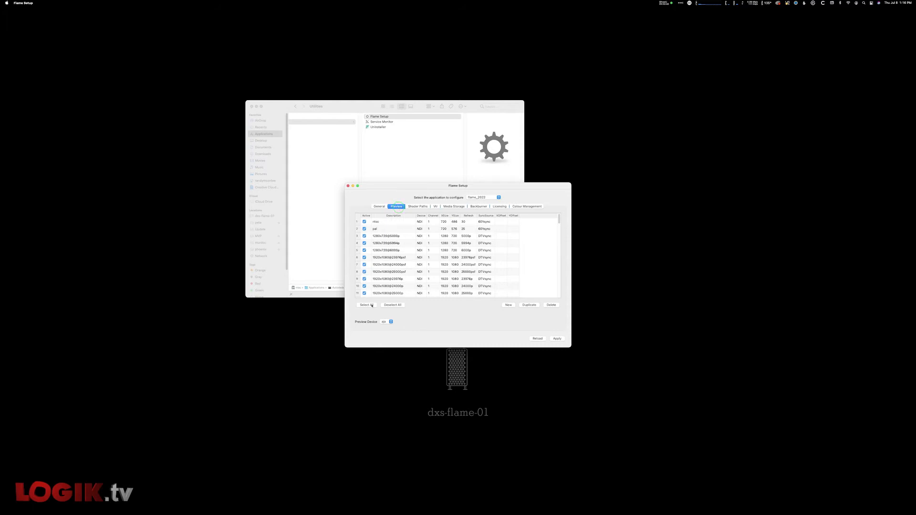
Step: Set the Preview Device to NDI and save the settings
left_click(390, 322)
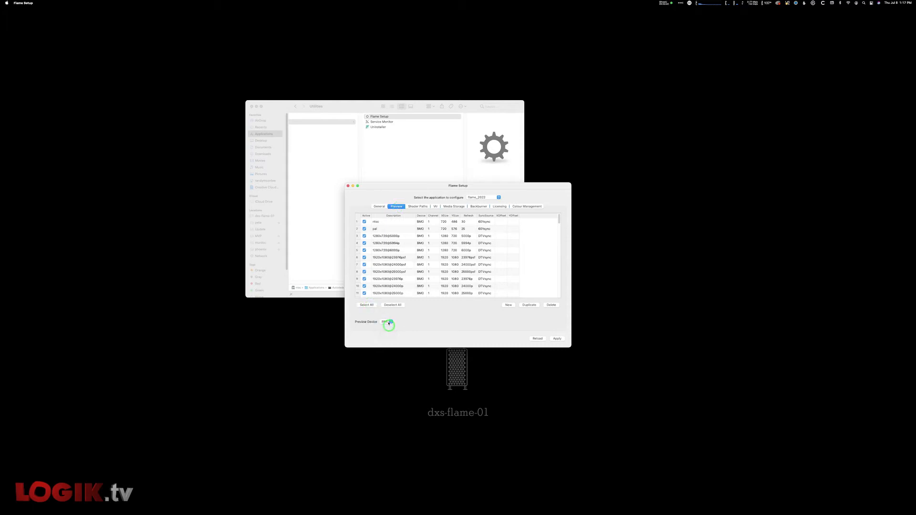
left_click(387, 321)
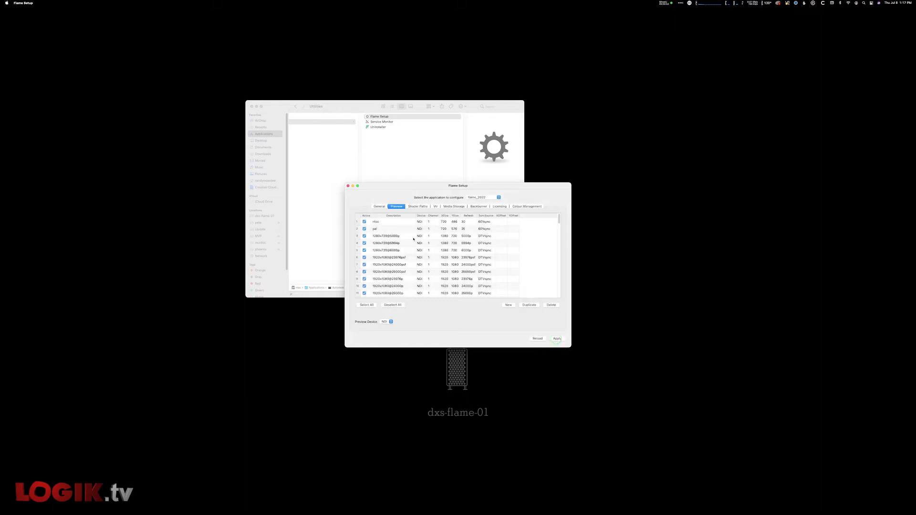
scroll("down", 3)
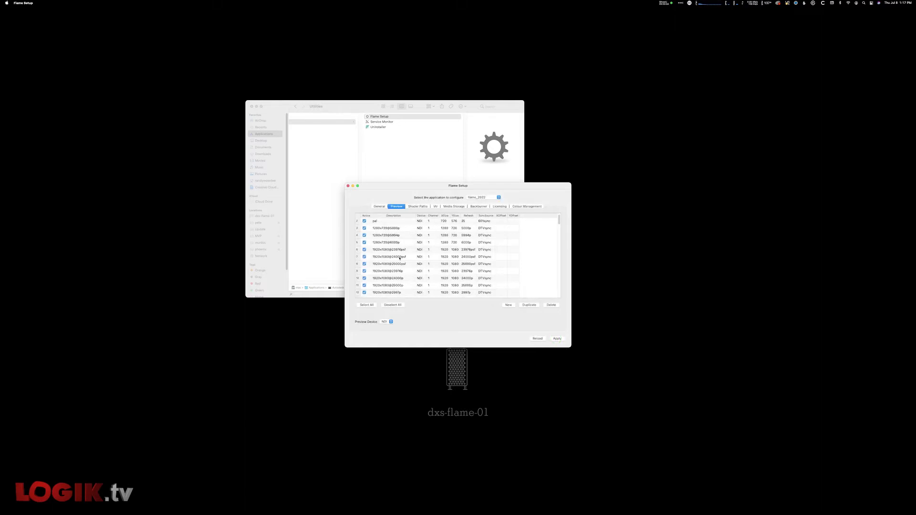
scroll("down", 3)
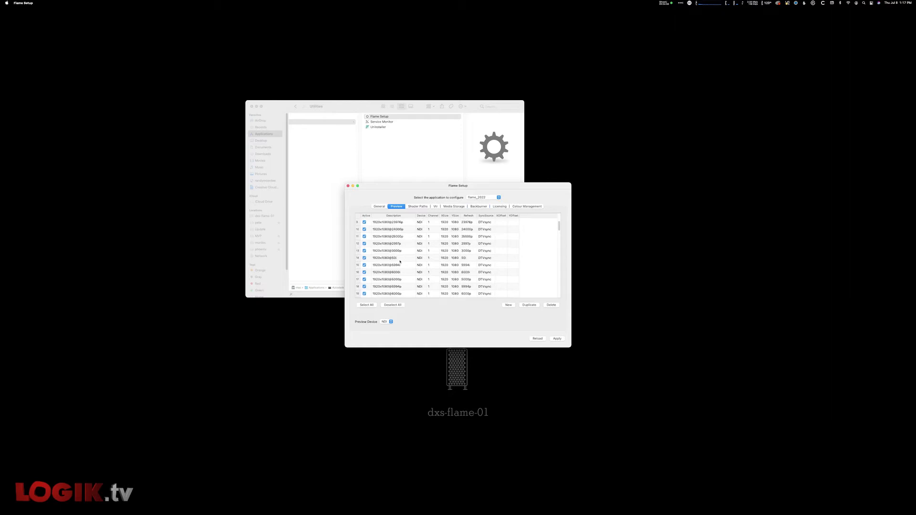
left_click(348, 185)
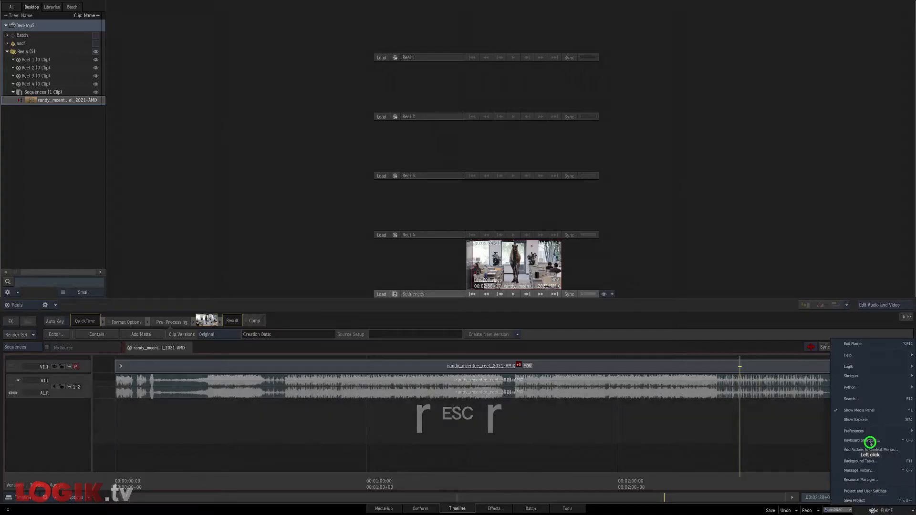
Step: Set the Broadcast Monitor preference to NDI Output, then return to the sequence player
left_click(853, 430)
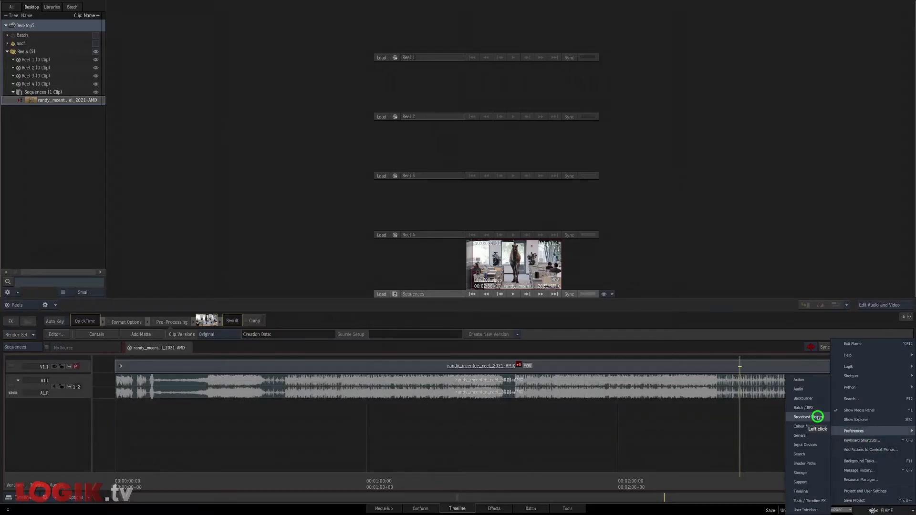
left_click(853, 431)
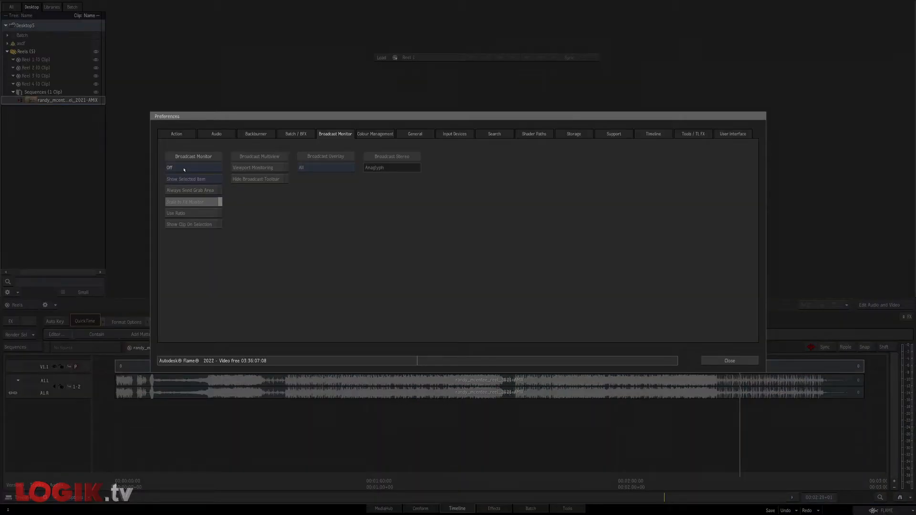
left_click(193, 168)
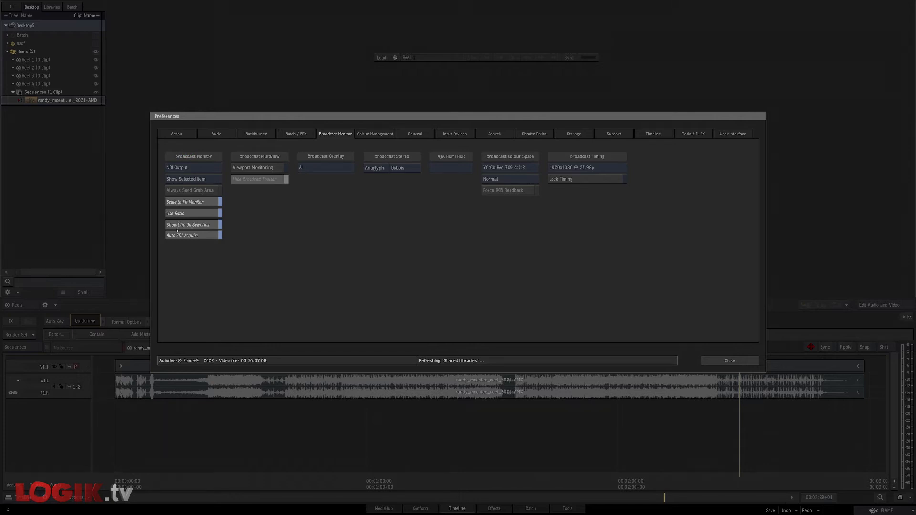
left_click(729, 361)
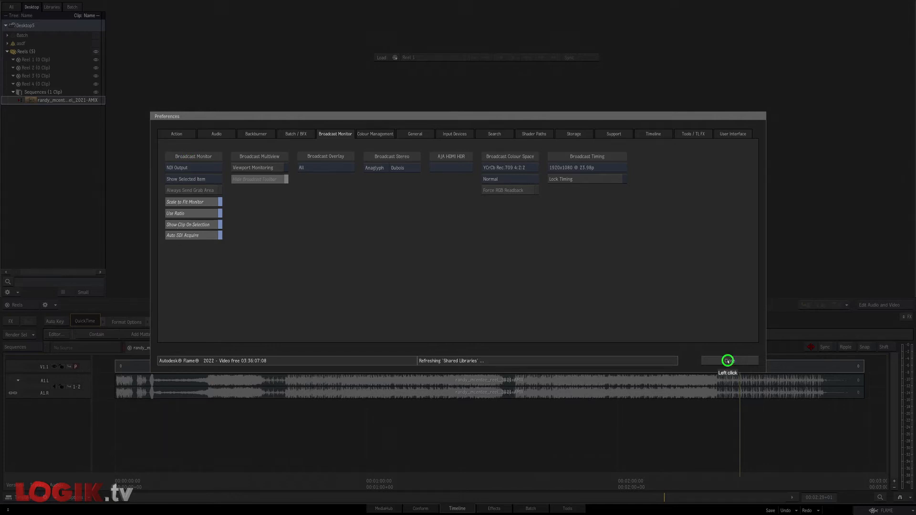
key("Escape")
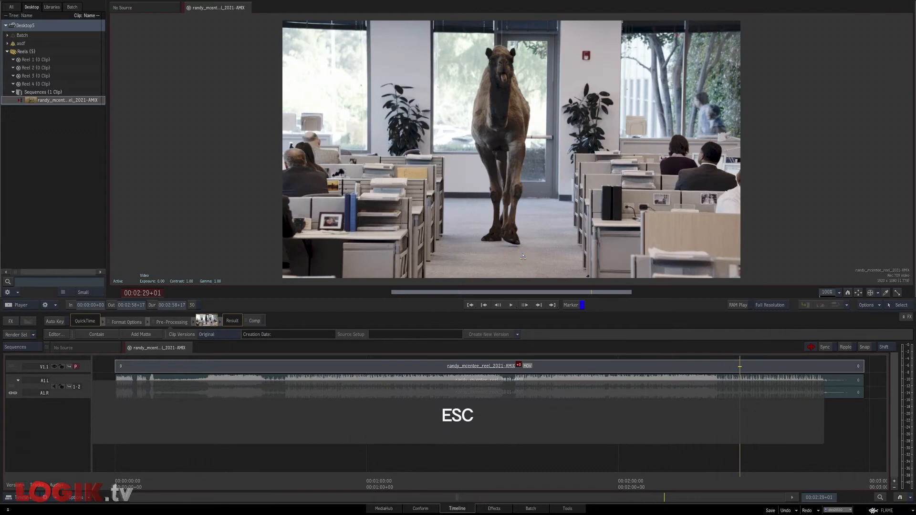
key("Escape")
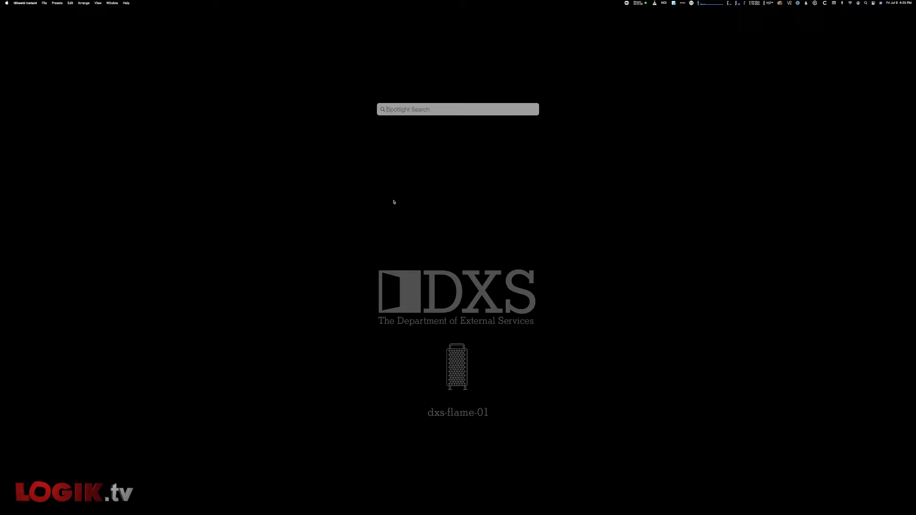
Step: Watch the DXS-FLAME-01 Flame NDI Video source, recording to the Desktop folder
type("ndi vid")
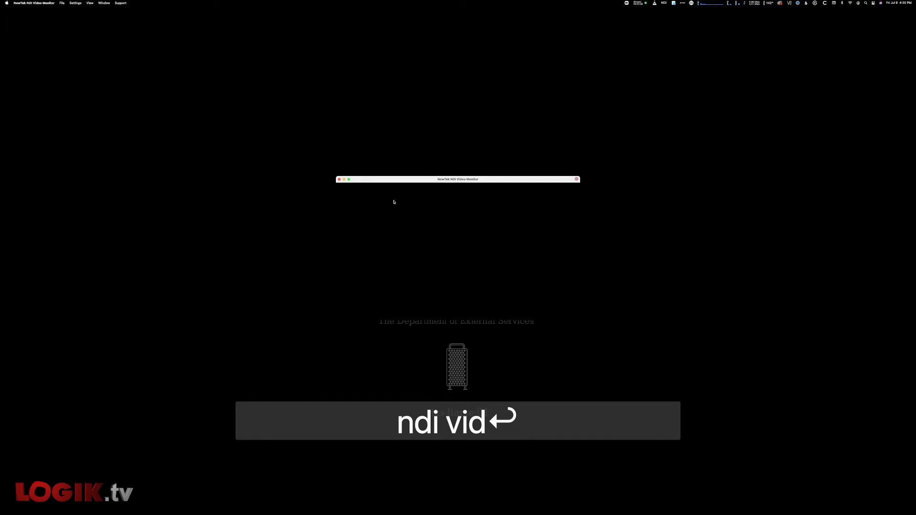
left_click(91, 15)
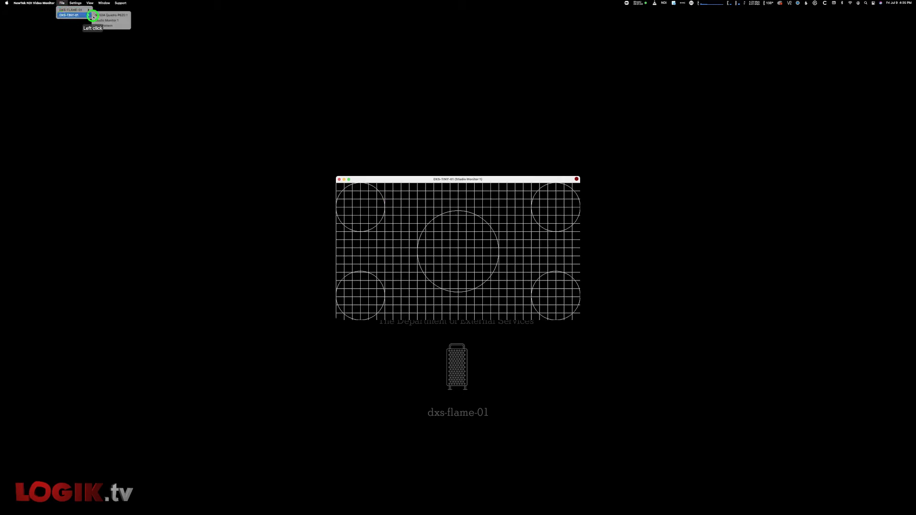
left_click(108, 15)
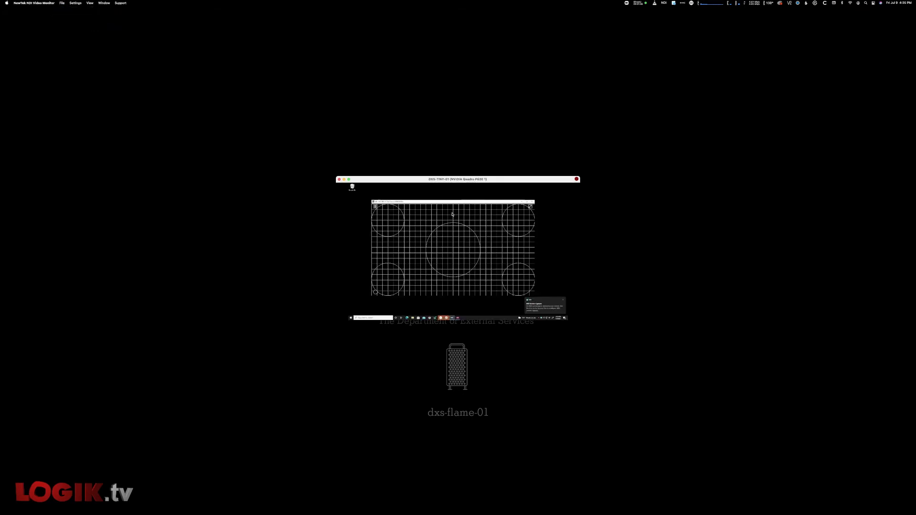
left_click(61, 3)
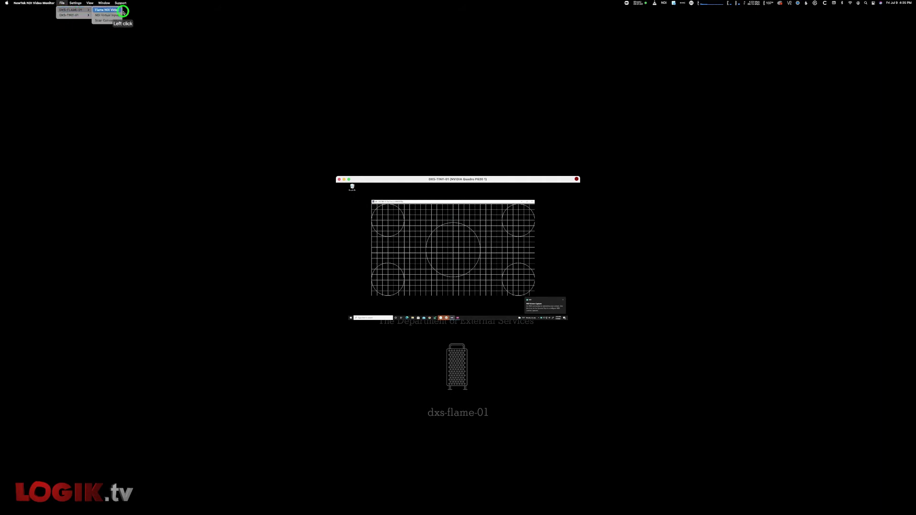
left_click(105, 10)
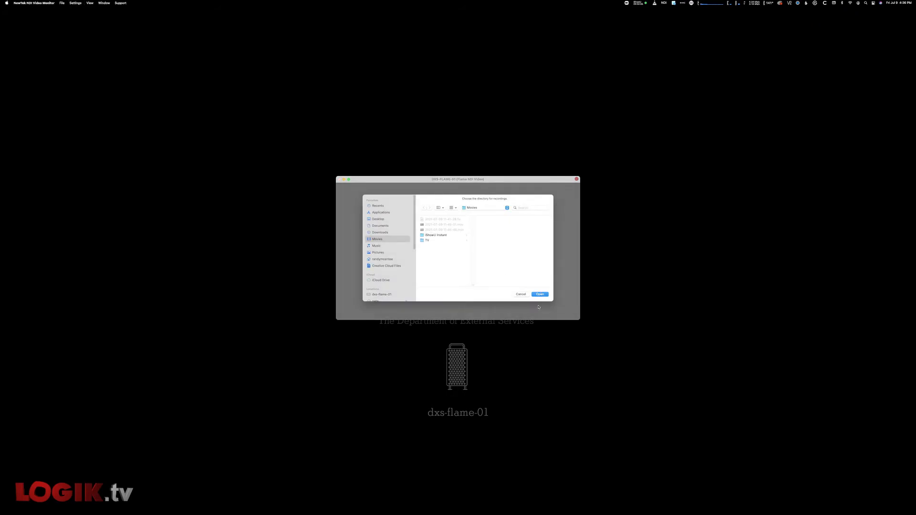
left_click(472, 208)
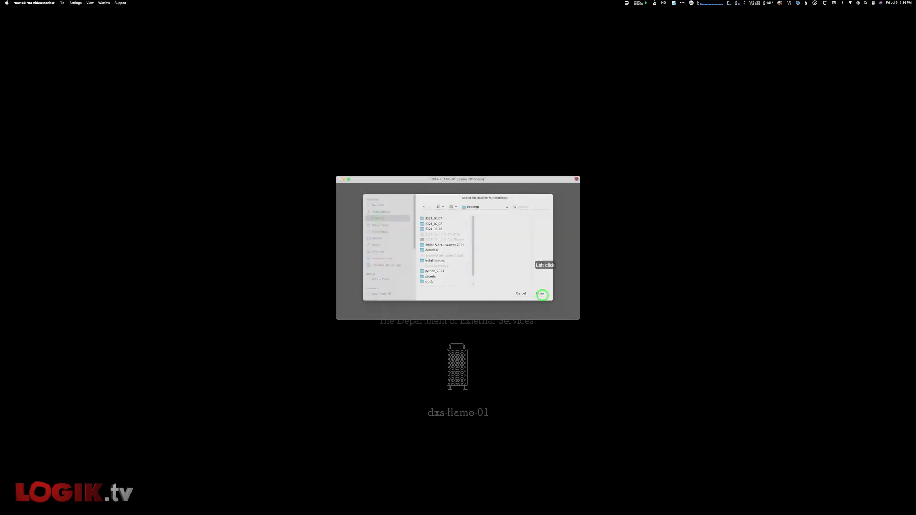
left_click(539, 293)
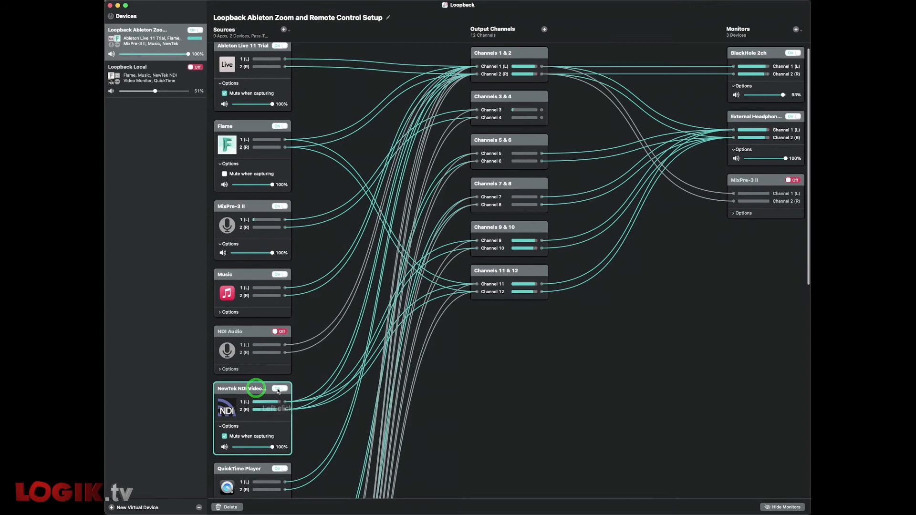
Step: Toggle the NewTek NDI Video source off and back on in Loopback
left_click(280, 388)
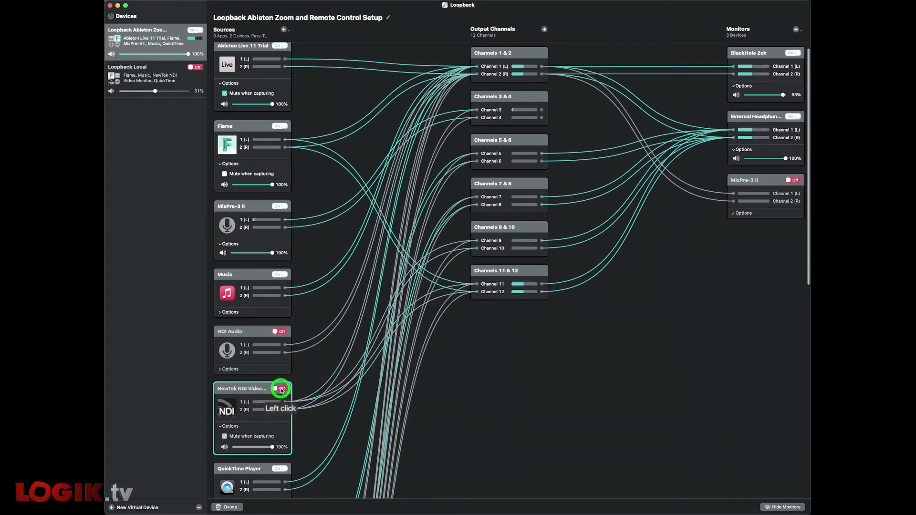
left_click(281, 388)
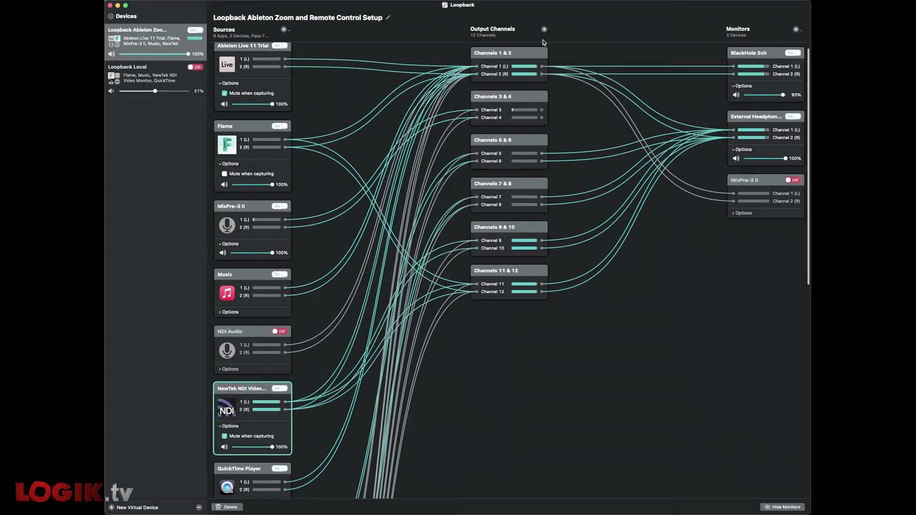
left_click(544, 29)
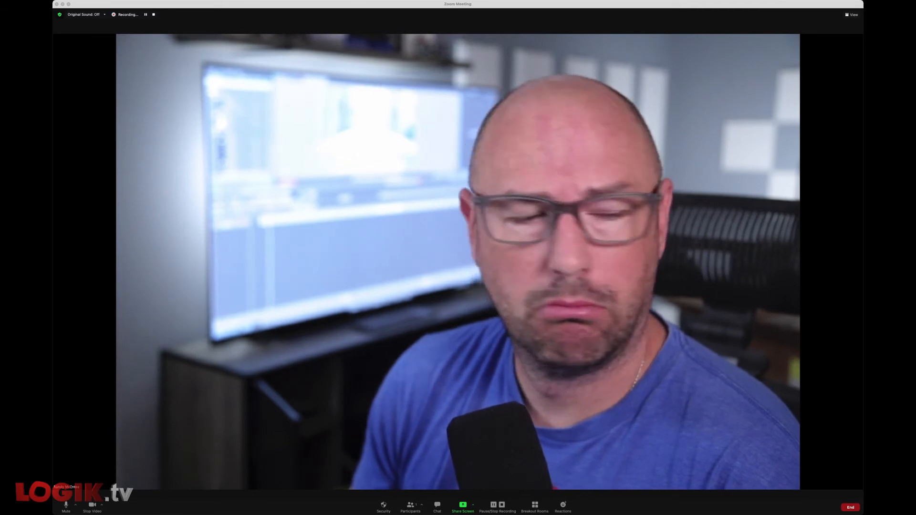
Step: Select NDI Video as Zoom's meeting camera
left_click(100, 505)
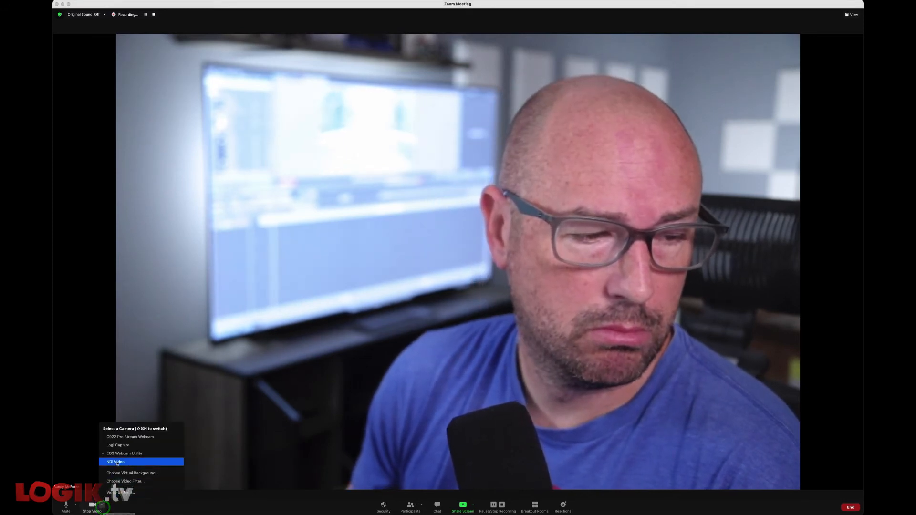
left_click(115, 461)
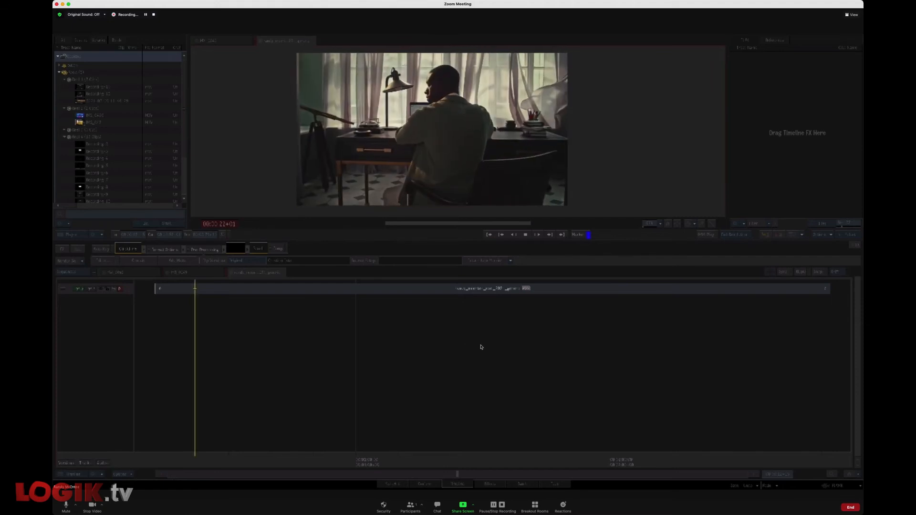
key("alt+b")
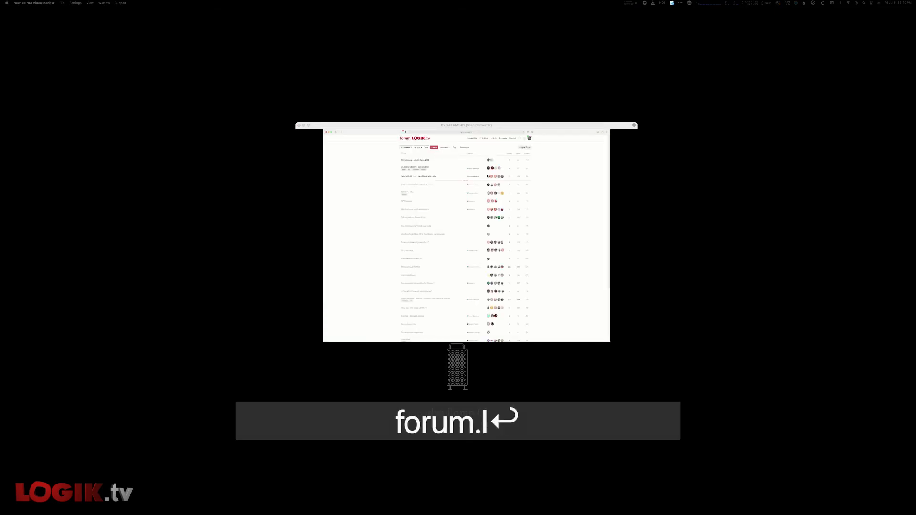
Step: Scroll while the forum.logik.tv page shows in the NDI Video Monitor feed
scroll("down", 3)
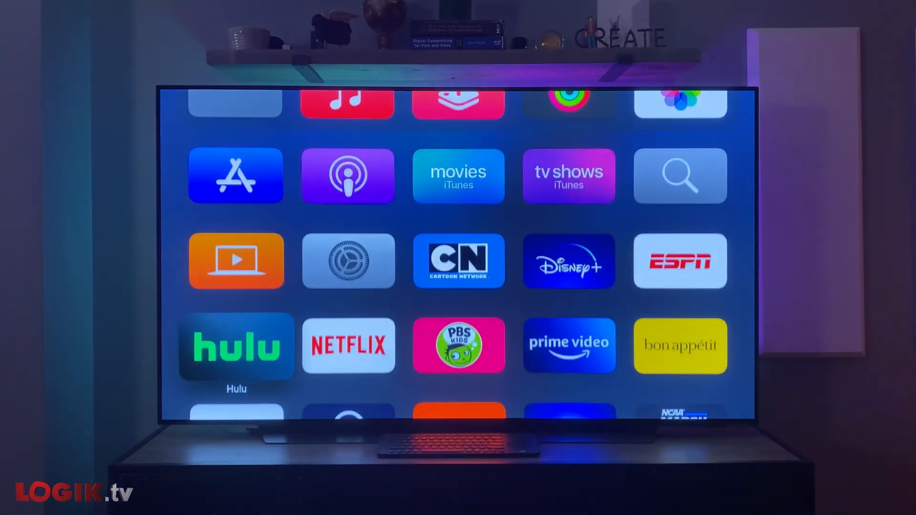
Step: Open NDI Monitor TV on the Apple TV and select the DXS-FLAME-01 Flame NDI Video source
scroll("down", 3)
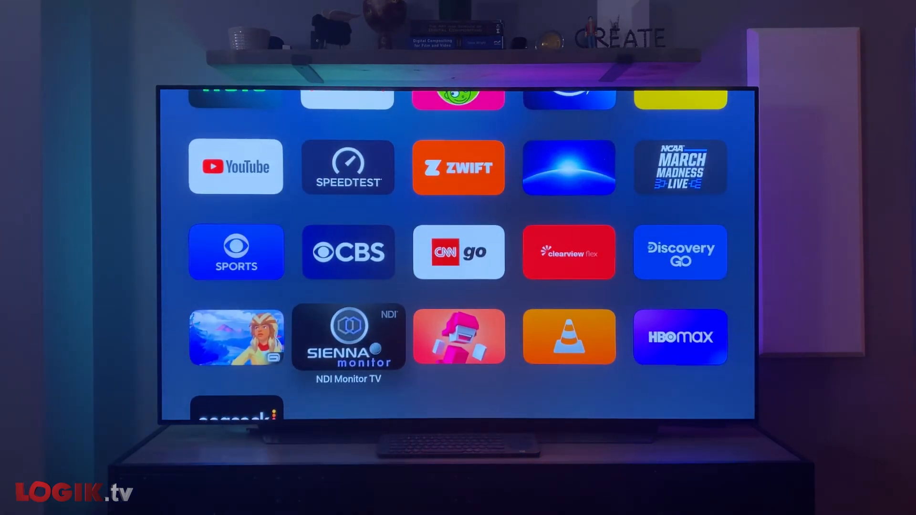
left_click(348, 337)
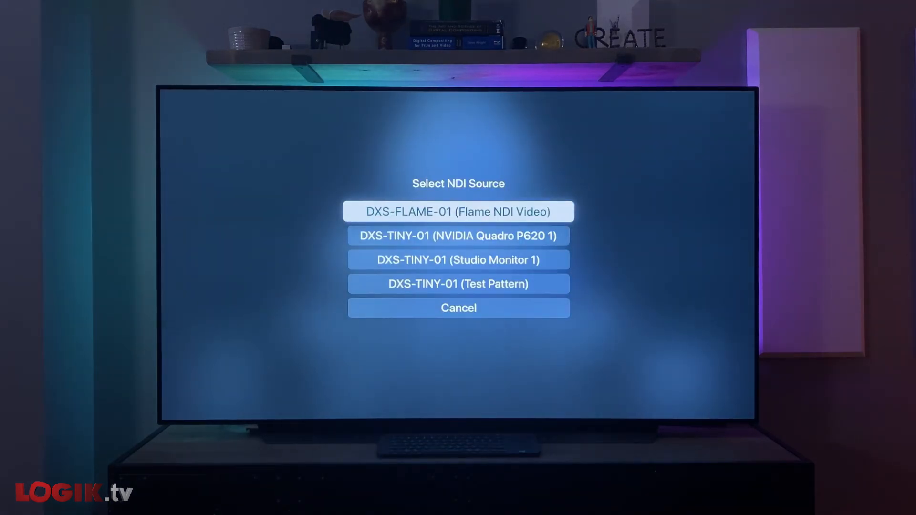
left_click(458, 211)
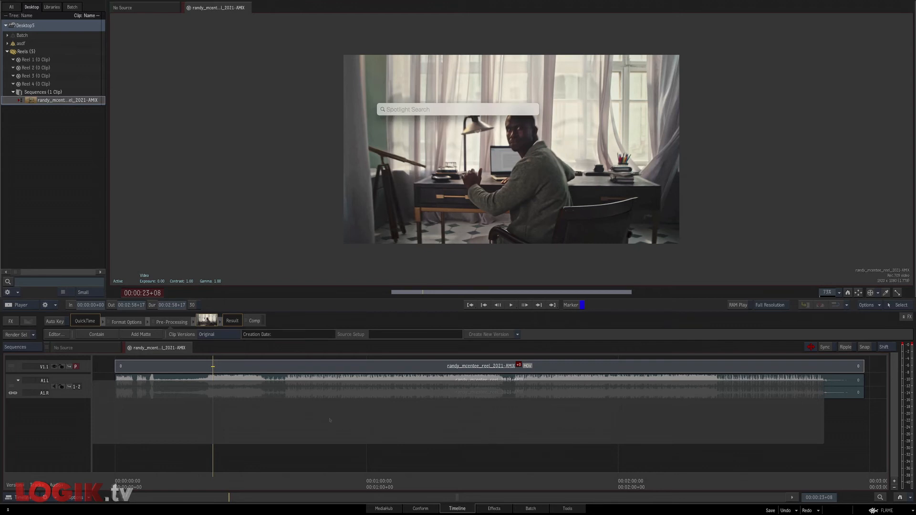
Step: Launch Omniscope via Spotlight and pick an NDI entry from its Connect to list
type("omni")
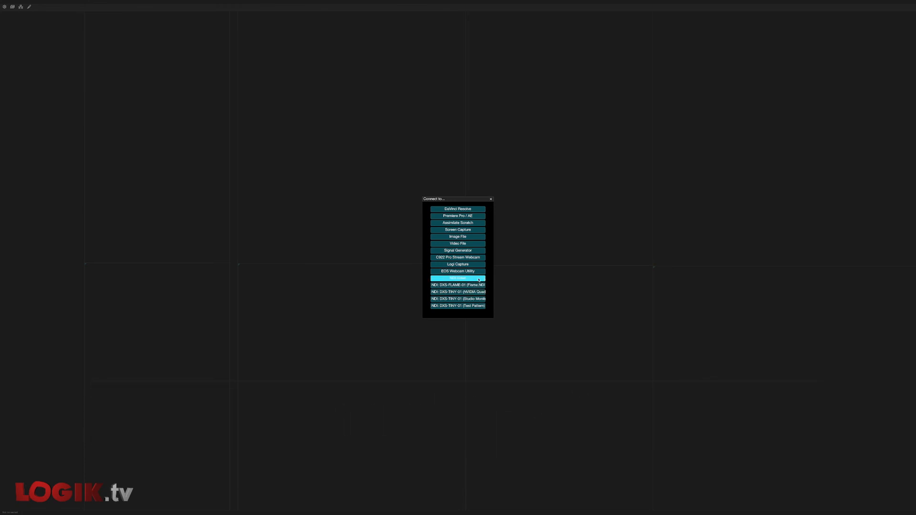
left_click(457, 286)
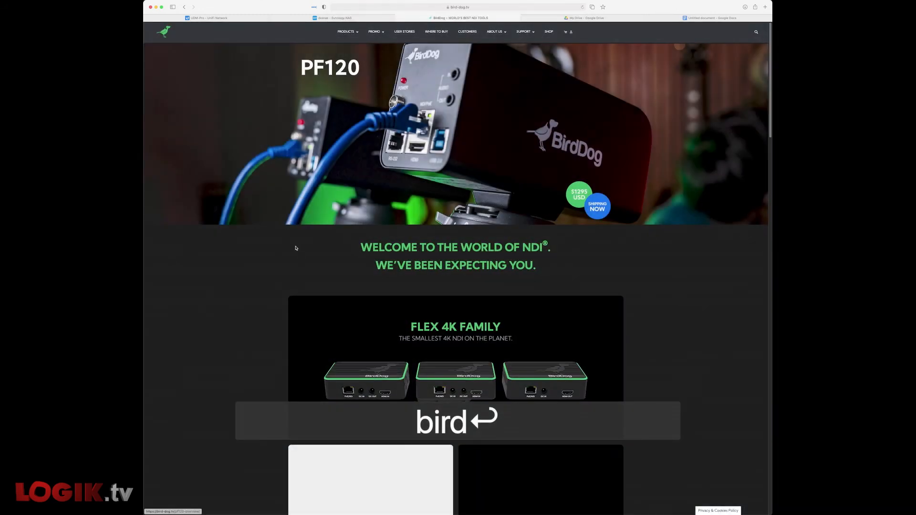
Step: Scroll the BirdDog site through Cloud, Multiview, SDM, Wallplate, 4K, Studio NDI and Mini products
scroll("down", 3)
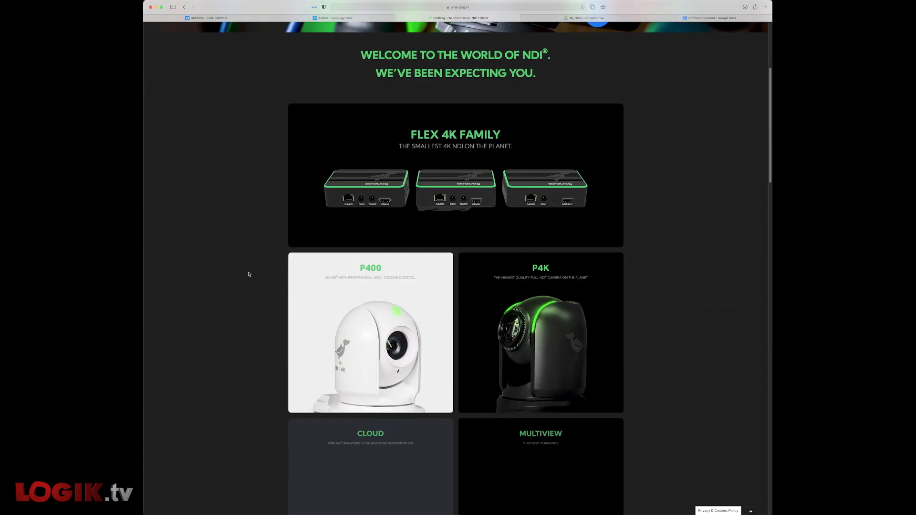
scroll("down", 3)
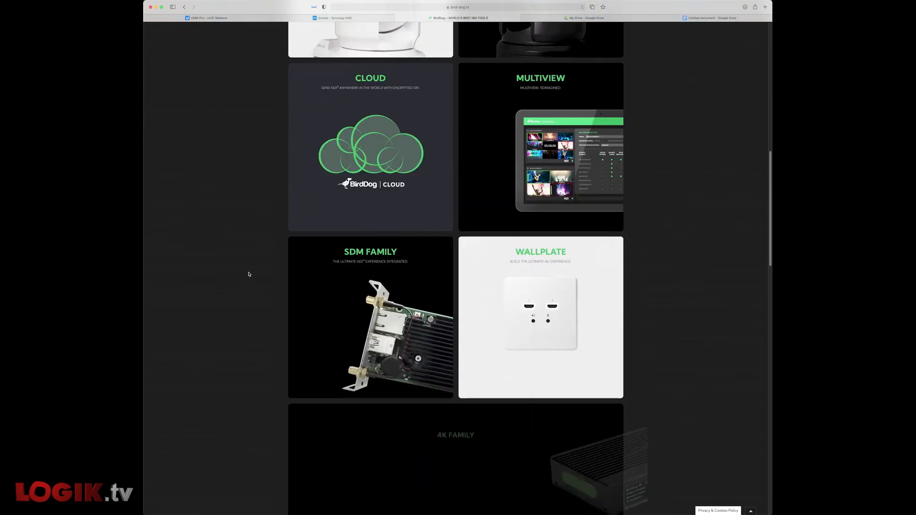
scroll("down", 3)
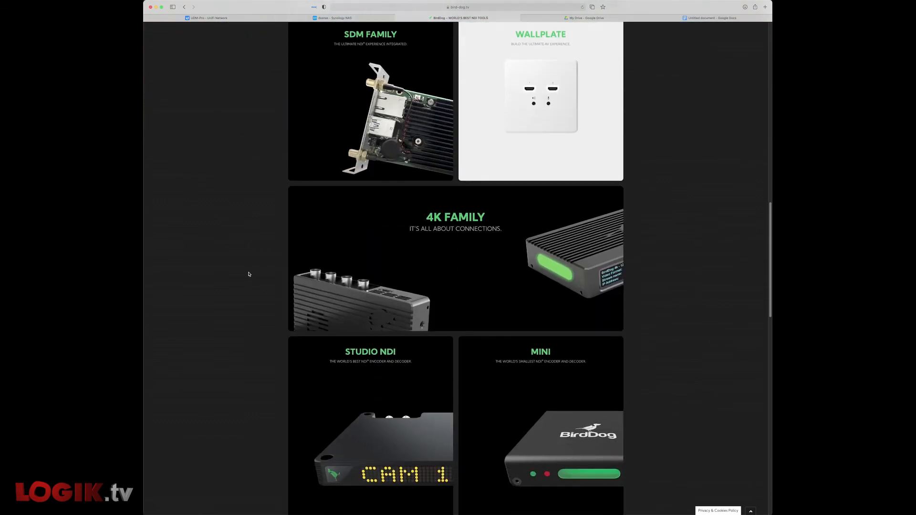